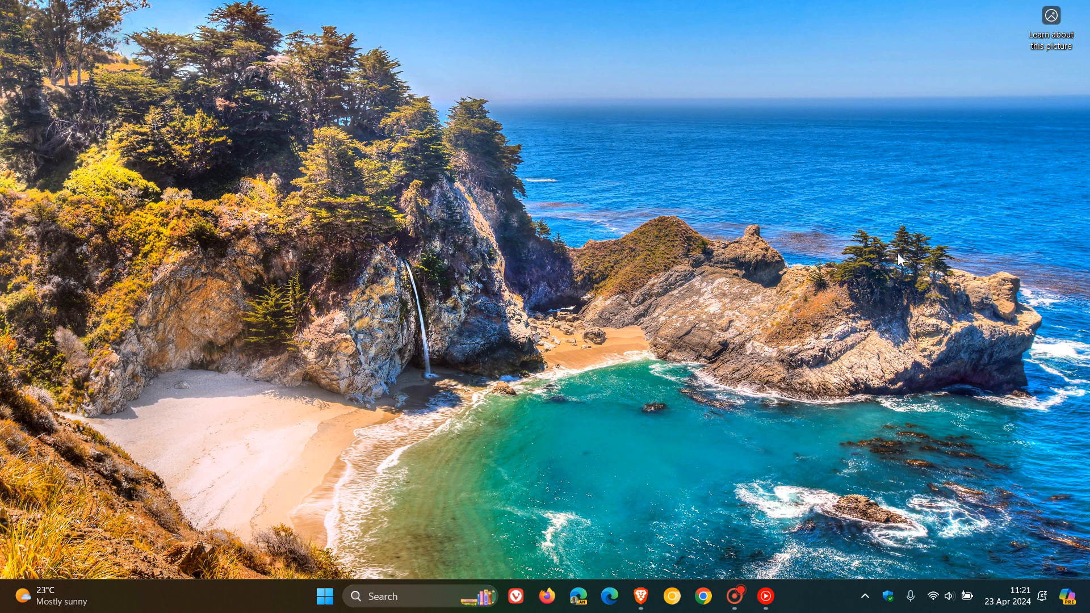
mouse_move(627, 579)
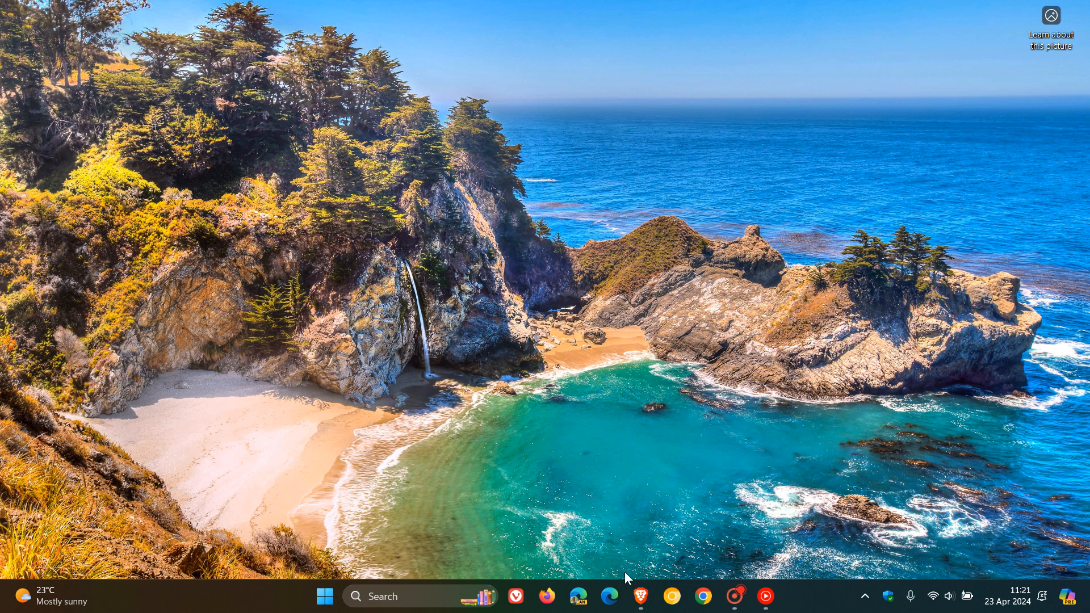
Restore the Brave window with the Twitter video of the AORUS boot screen into view
click(644, 595)
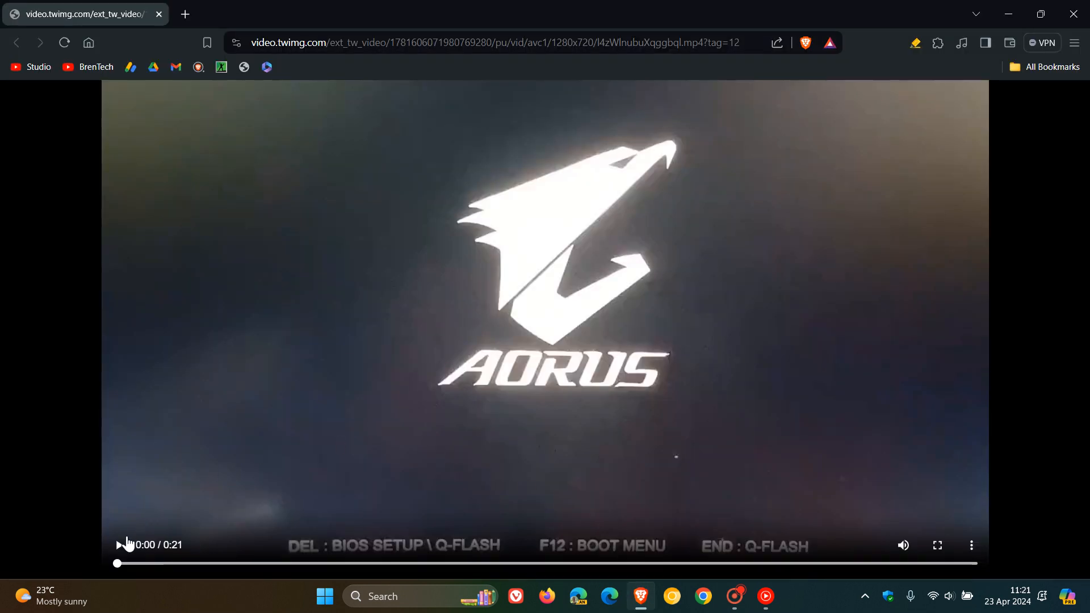